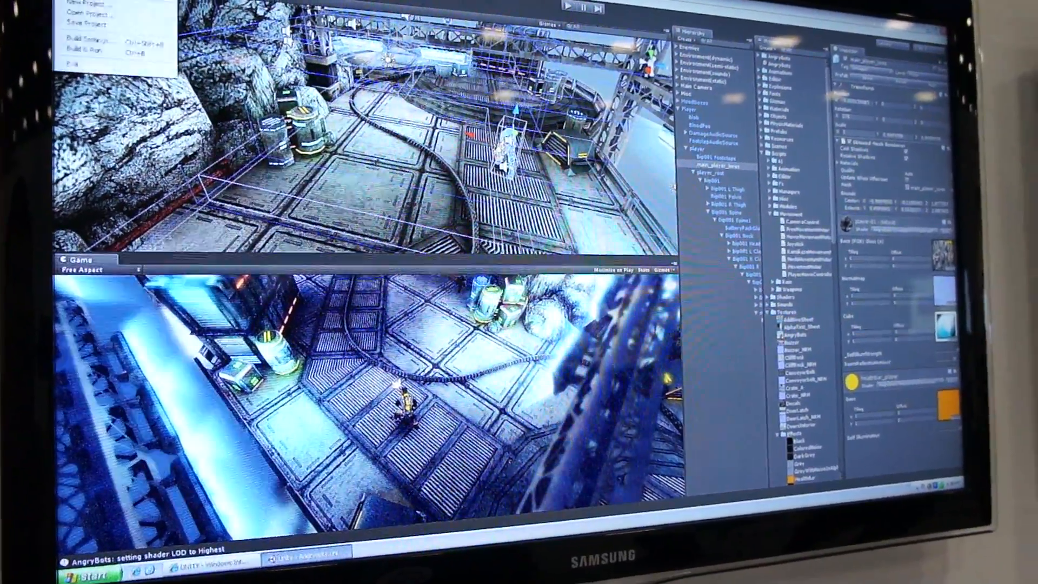
# Step: Select Android as the target platform in the AngryBots project's Build Settings
pyautogui.click(93, 42)
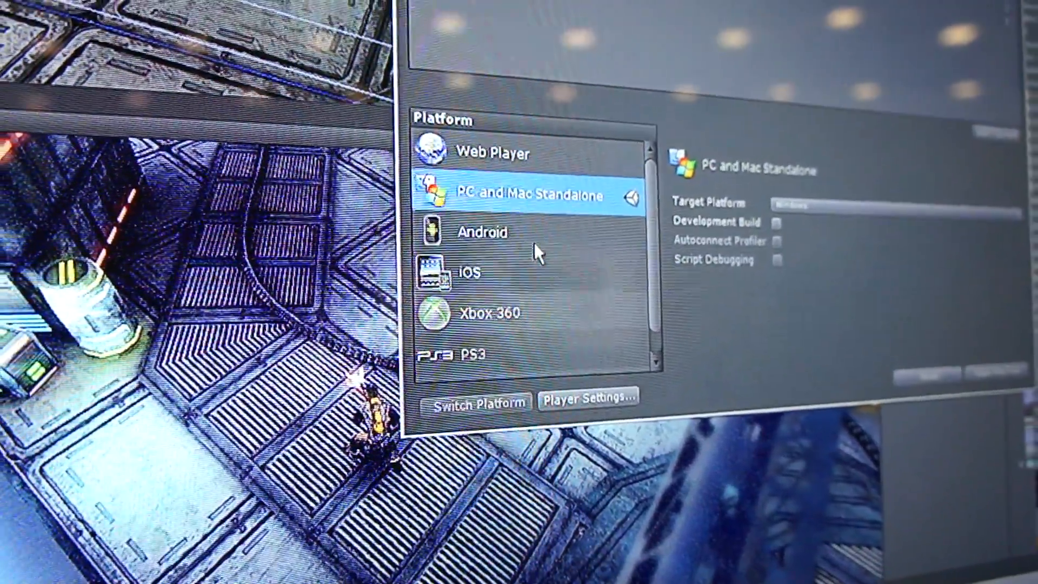
pyautogui.click(482, 234)
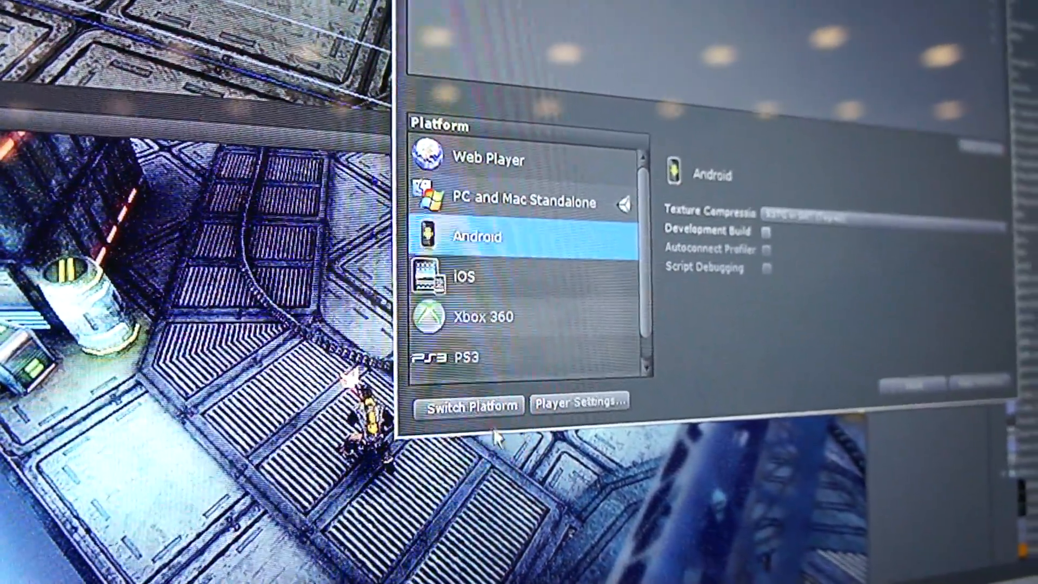